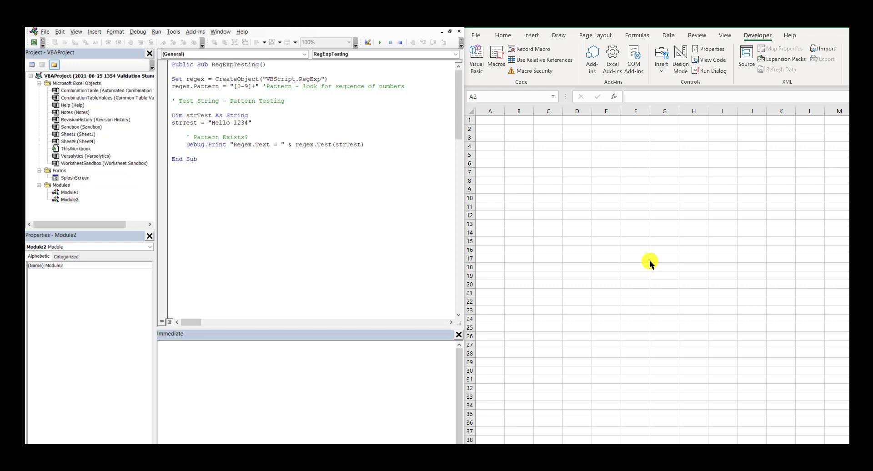
mouse_move(358, 207)
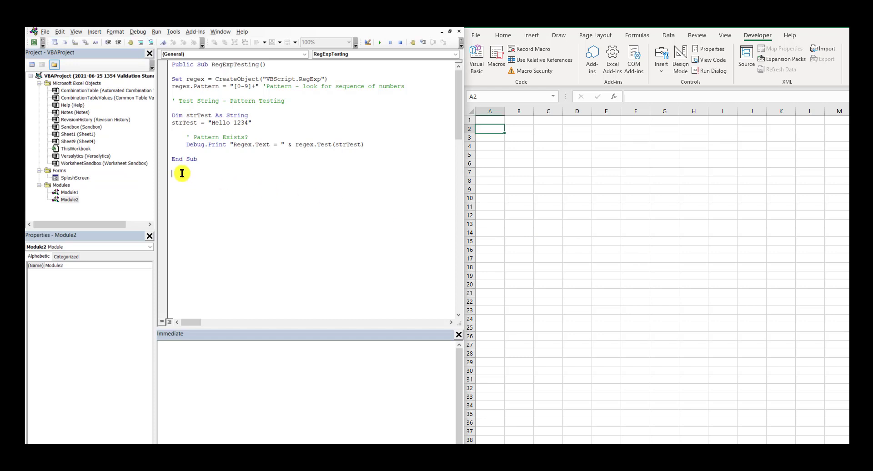
Run the RegExpTesting sub, which raises run-time error 70, Permission denied
click(380, 42)
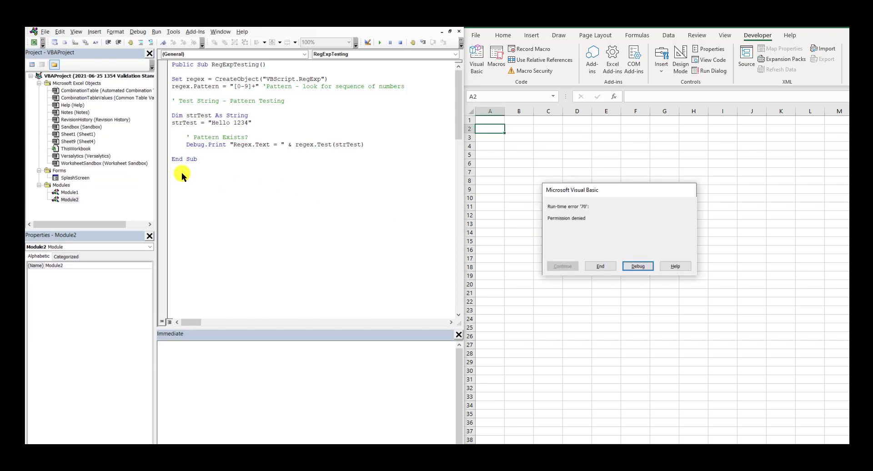
mouse_move(554, 228)
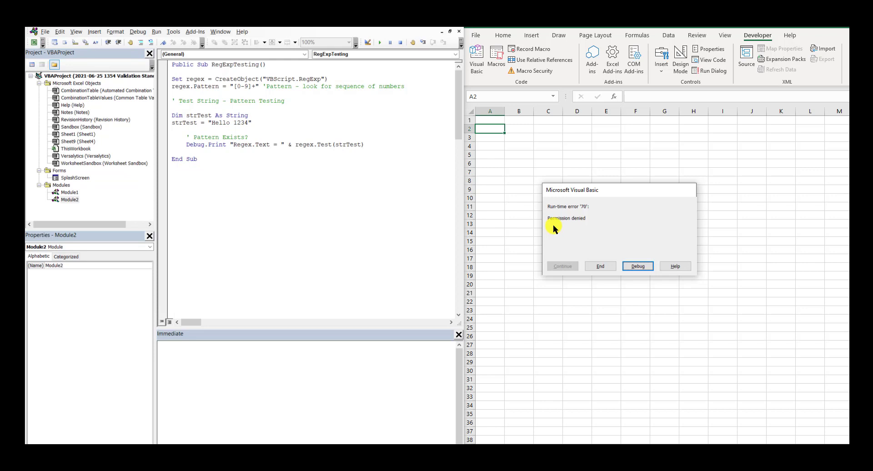
mouse_move(652, 255)
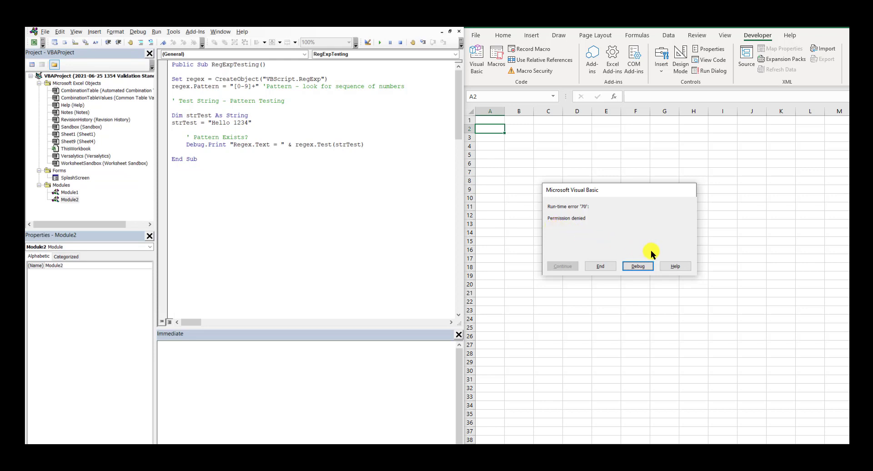
Debug the error to highlight the Set regex = CreateObject("VBScript.RegExp") line
click(637, 265)
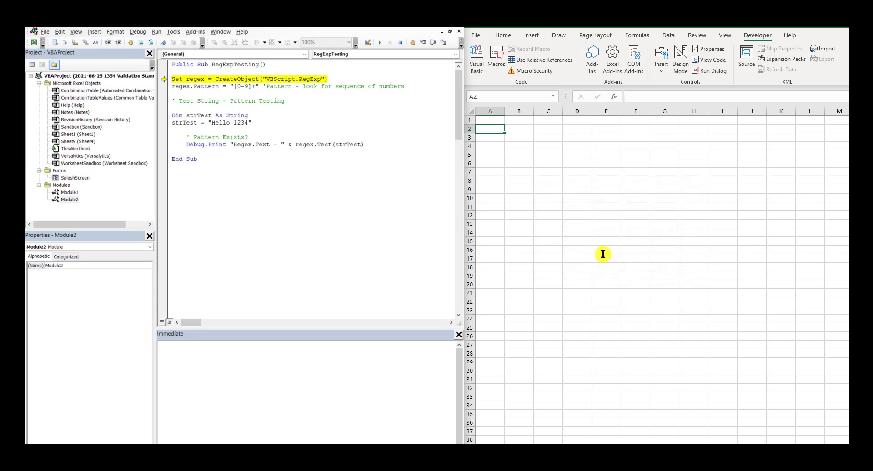
mouse_move(174, 115)
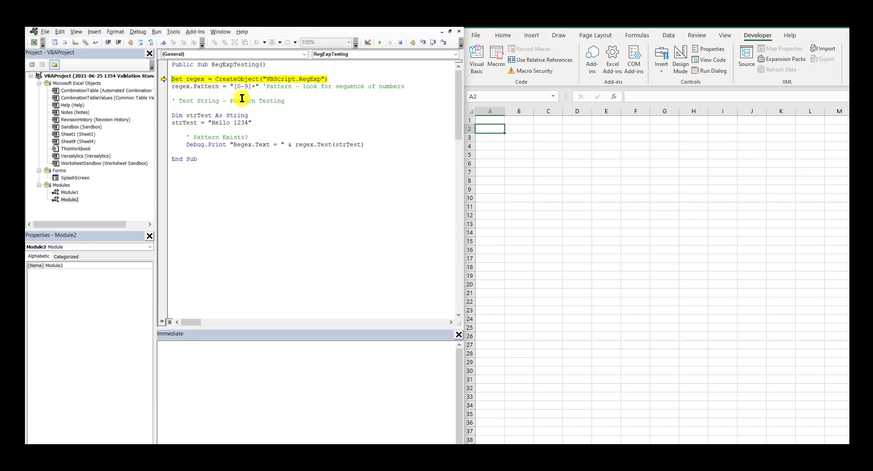
mouse_move(208, 164)
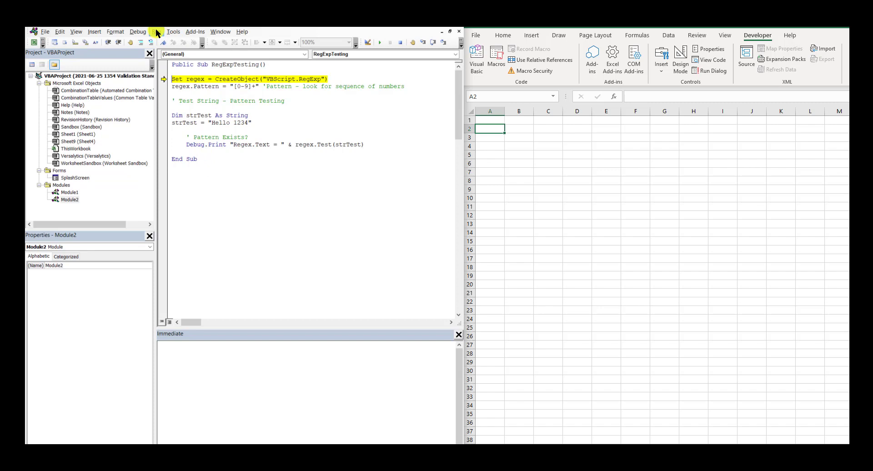
Confirm Microsoft VBScript Regular Expressions 1.0 is ticked in References, then close the dialog
click(173, 32)
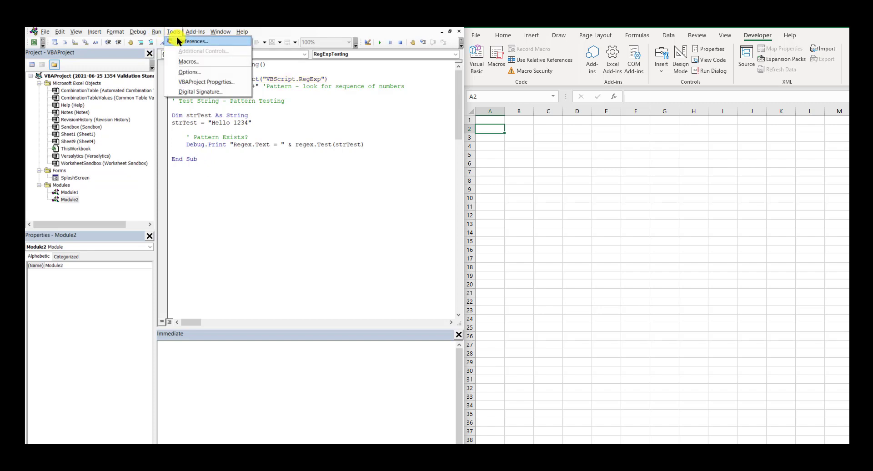
click(194, 41)
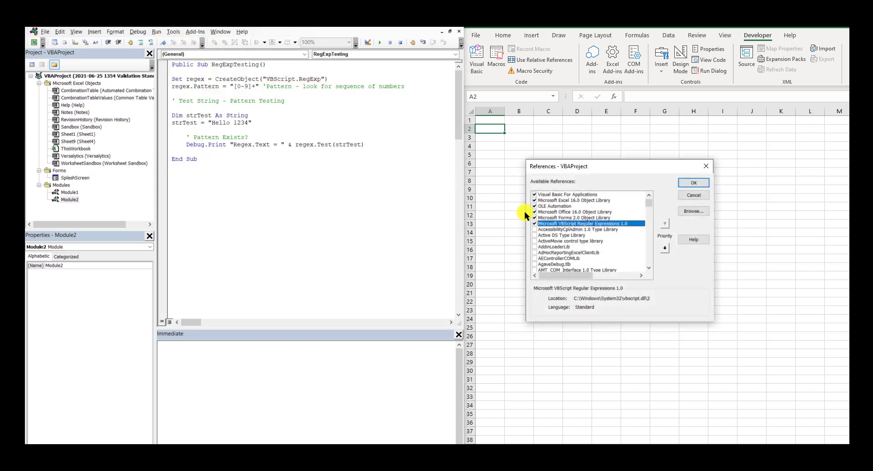
mouse_move(617, 232)
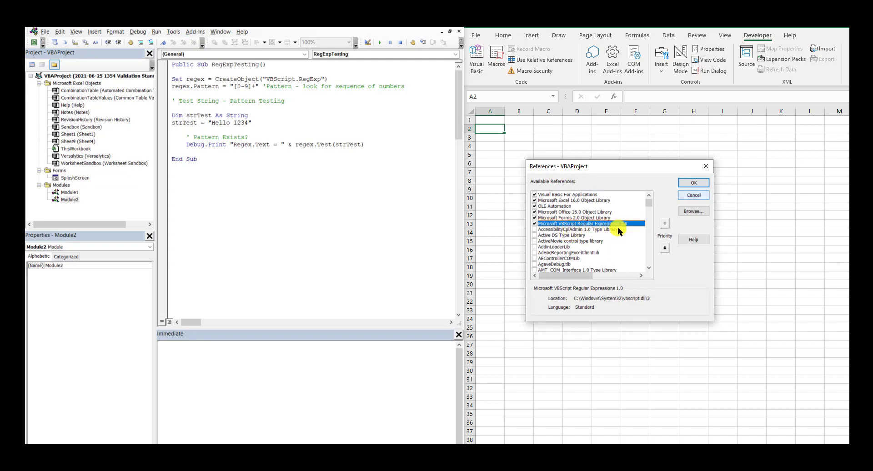
click(693, 183)
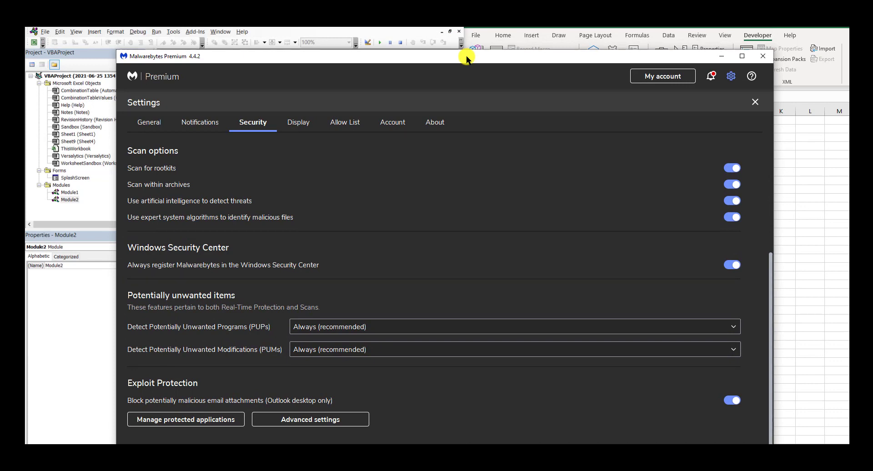
mouse_move(343, 186)
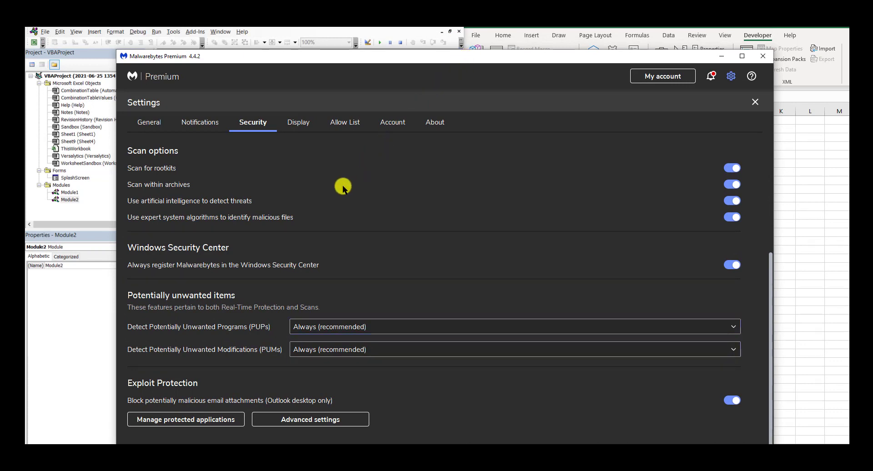
mouse_move(711, 95)
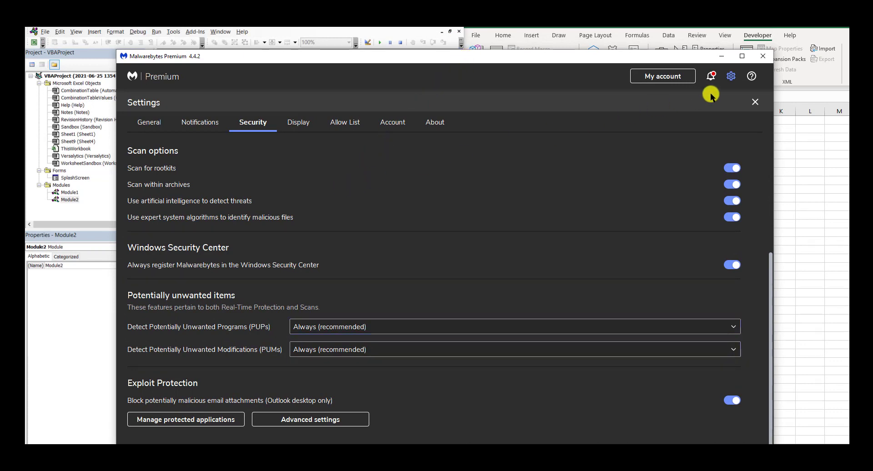
Open the latest 'Exploit blocked' notification's Detection History report
click(712, 76)
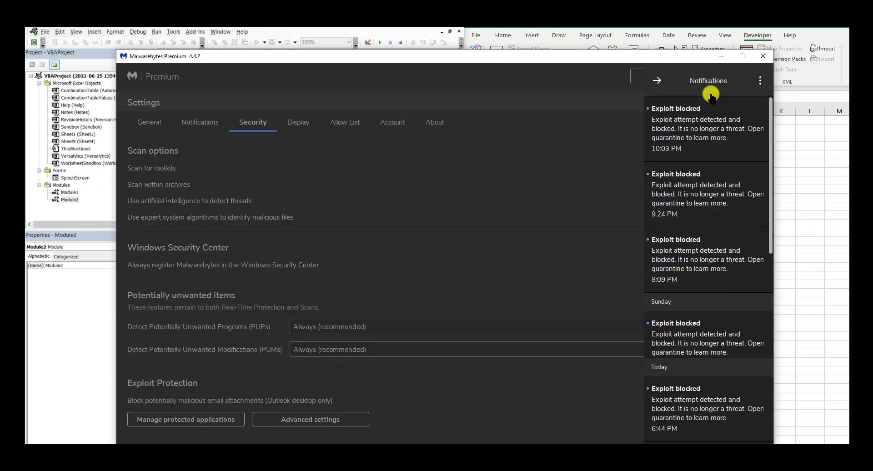
mouse_move(608, 128)
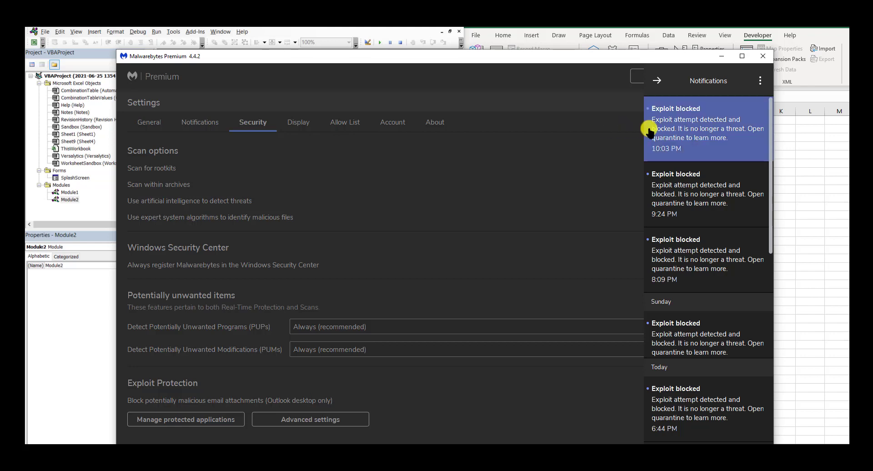
click(707, 129)
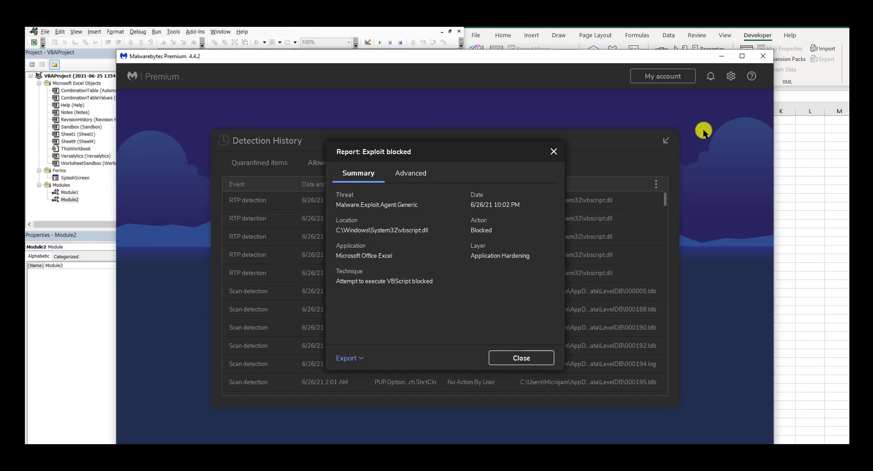
mouse_move(344, 181)
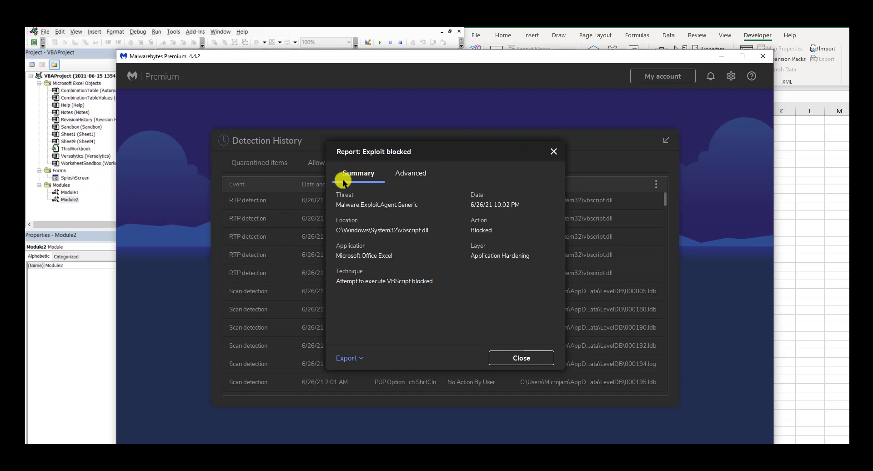
mouse_move(342, 233)
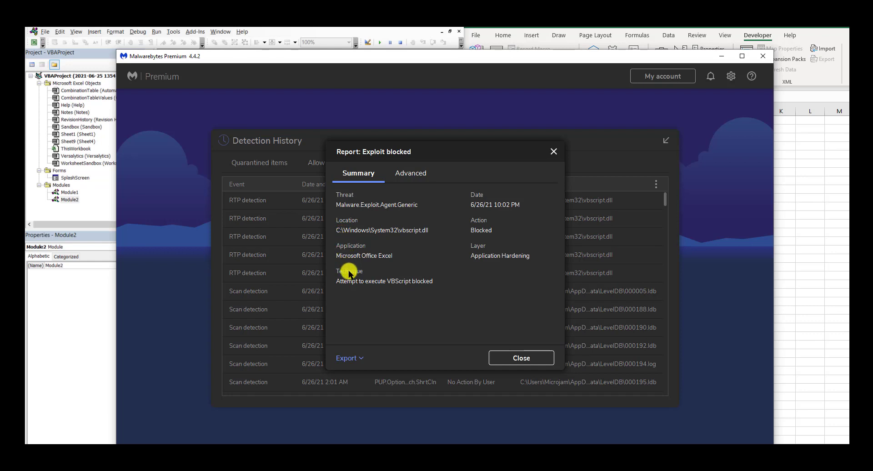
mouse_move(335, 305)
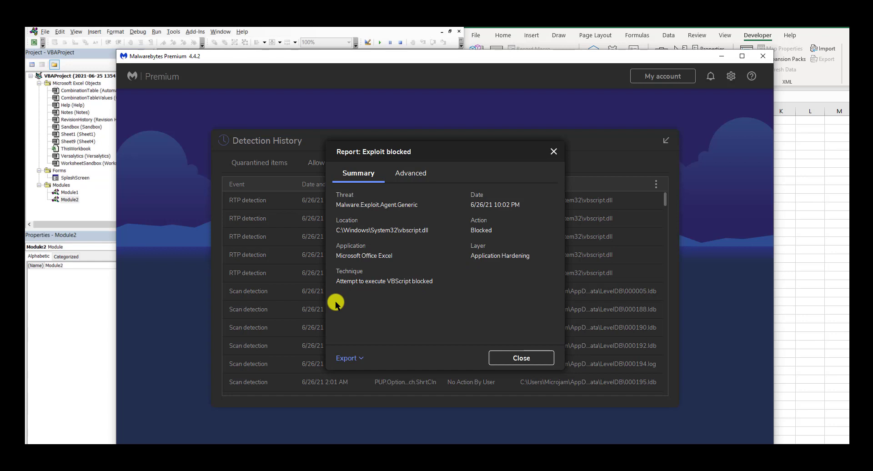
mouse_move(355, 302)
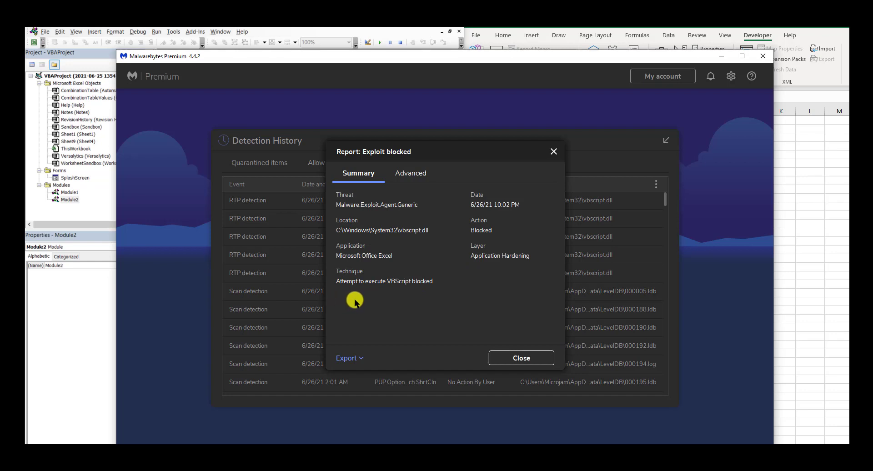
mouse_move(402, 307)
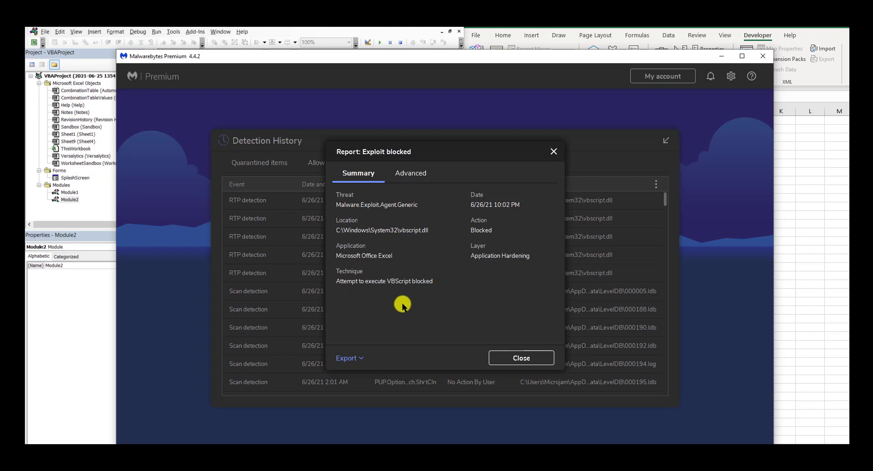
Review the report's Advanced details, including exploit location vbscript.dll, then close it
click(411, 174)
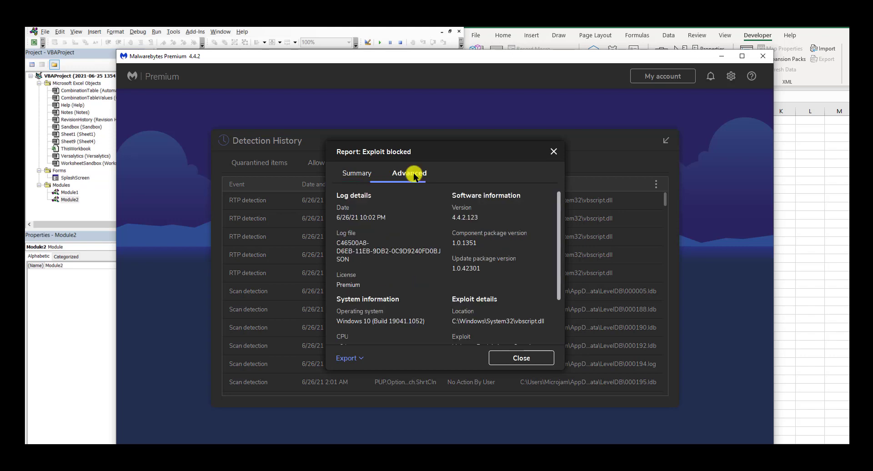
mouse_move(410, 325)
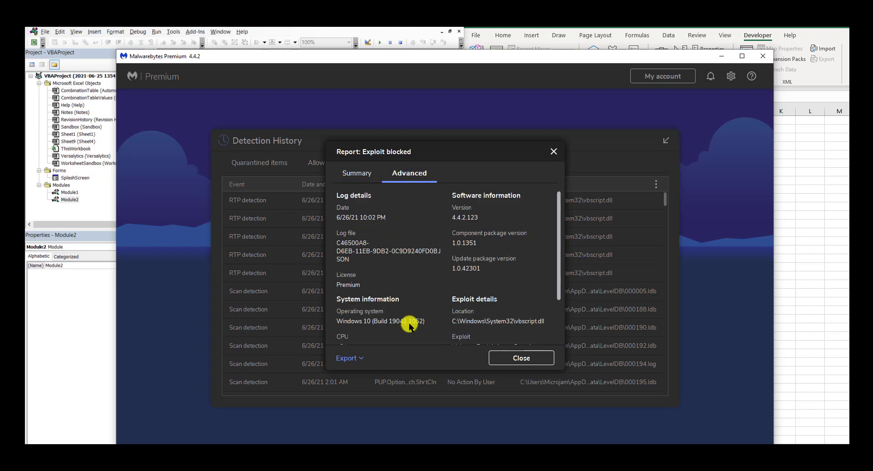
scroll(down, 3)
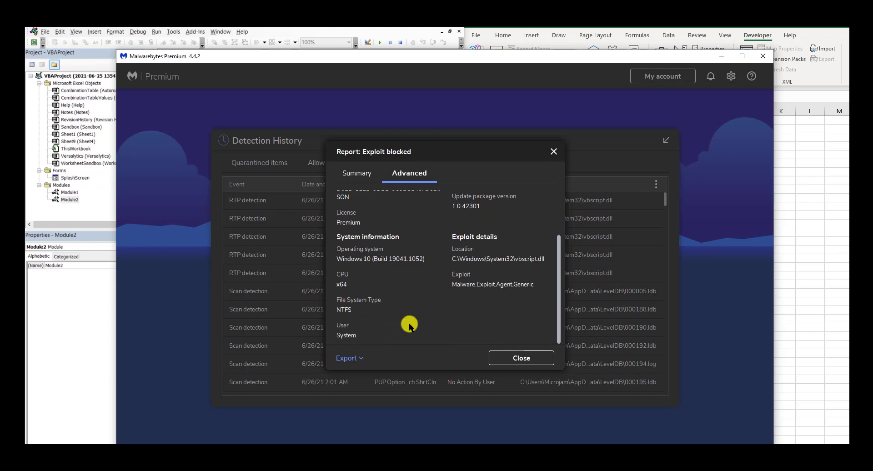
mouse_move(417, 325)
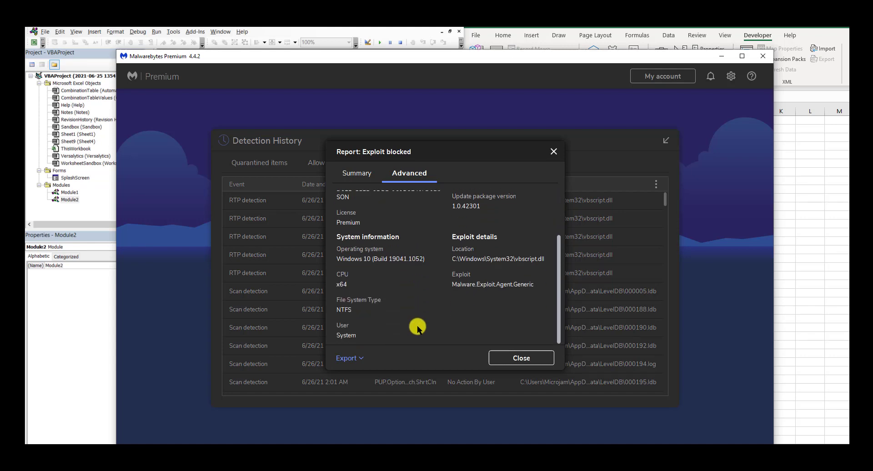
click(521, 358)
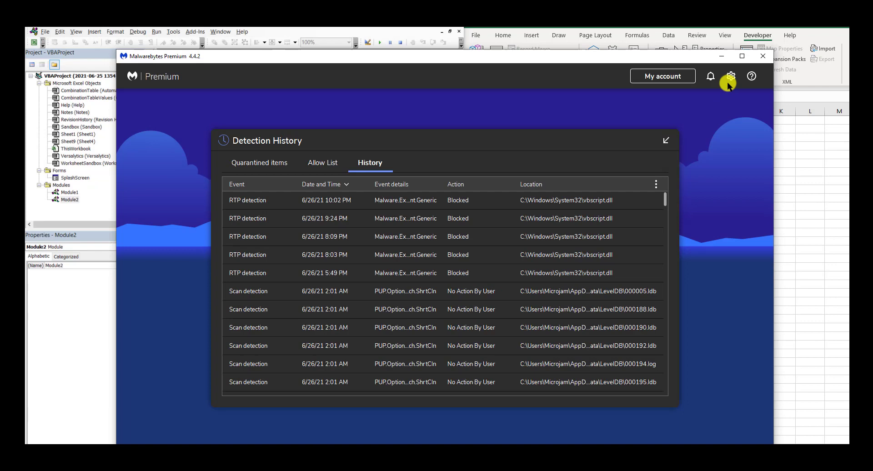
Open Malwarebytes Settings and scroll the Security tab to Exploit Protection
click(731, 76)
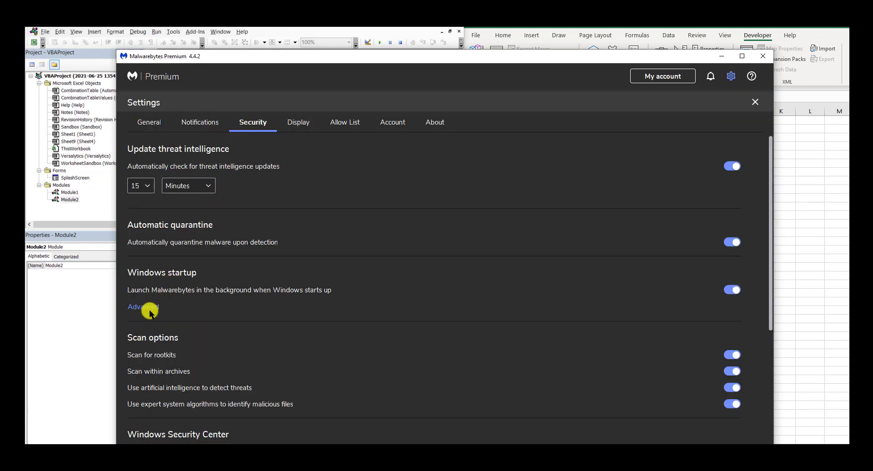
scroll(down, 3)
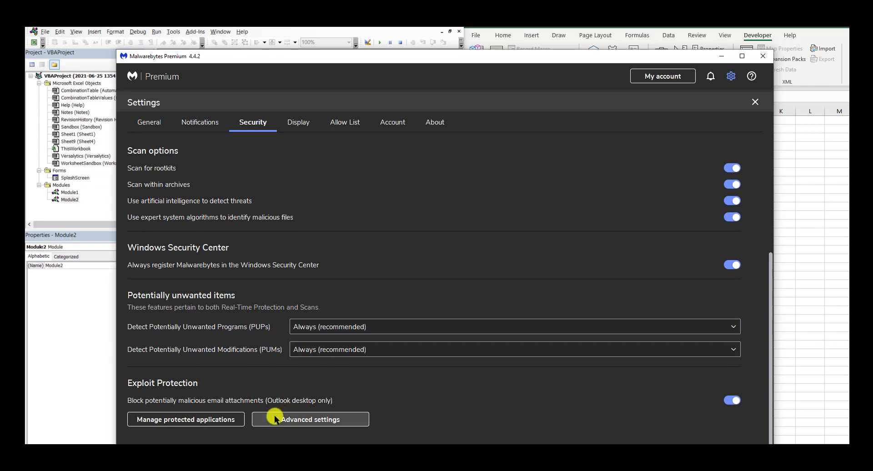
mouse_move(209, 389)
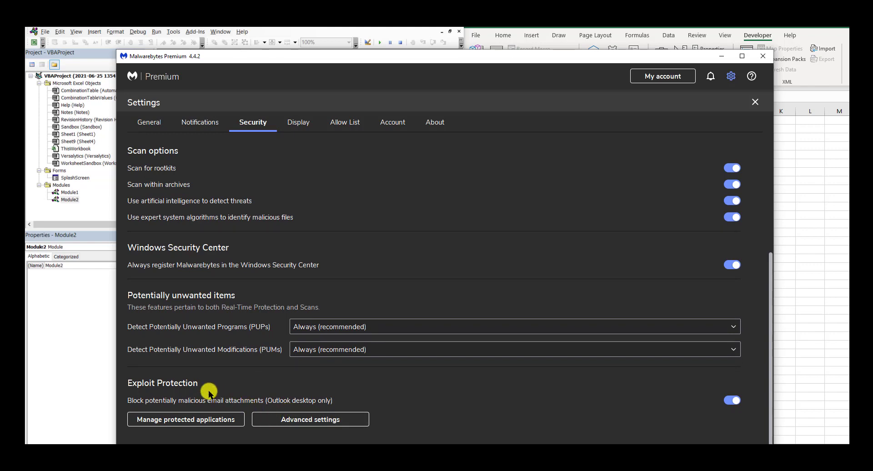
In Advanced settings, untick MS Office for 'Disable loading of VBScript libraries' and apply
click(310, 419)
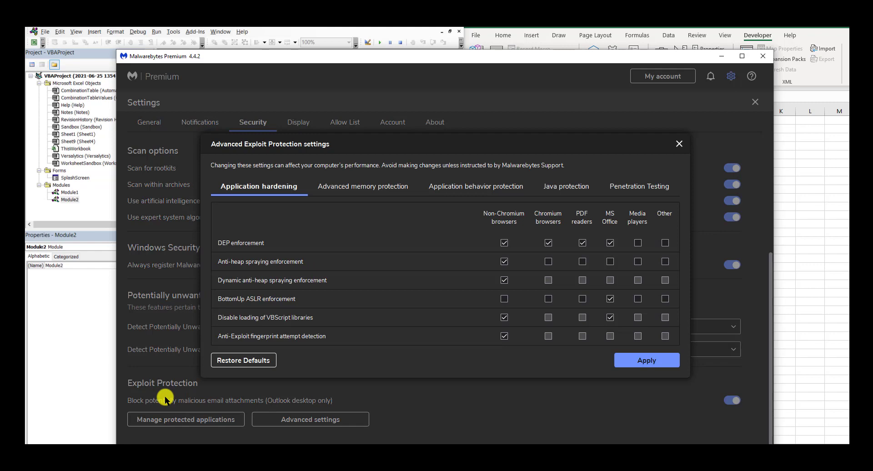
mouse_move(265, 218)
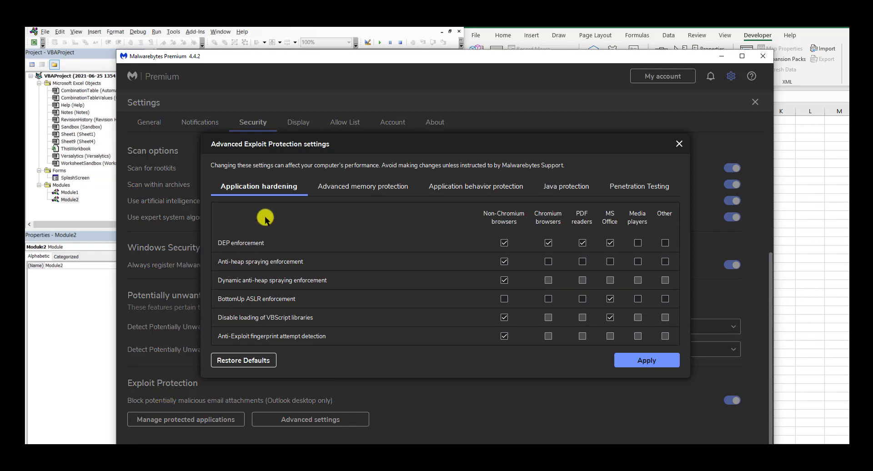
mouse_move(279, 199)
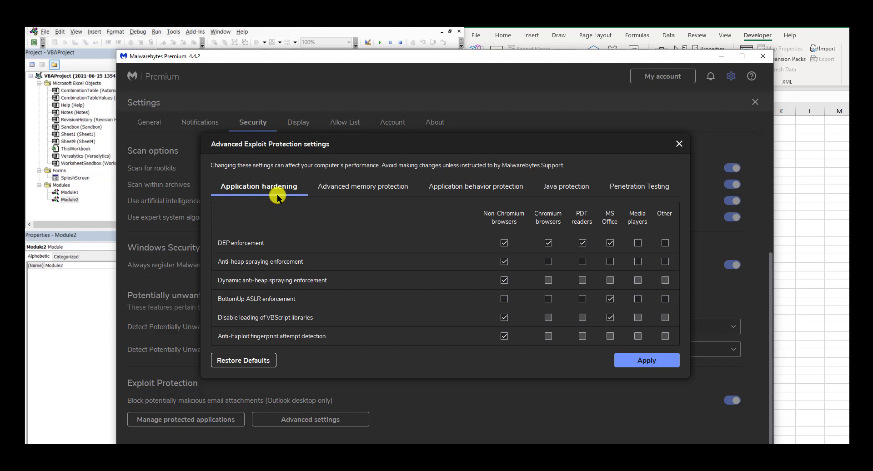
mouse_move(308, 334)
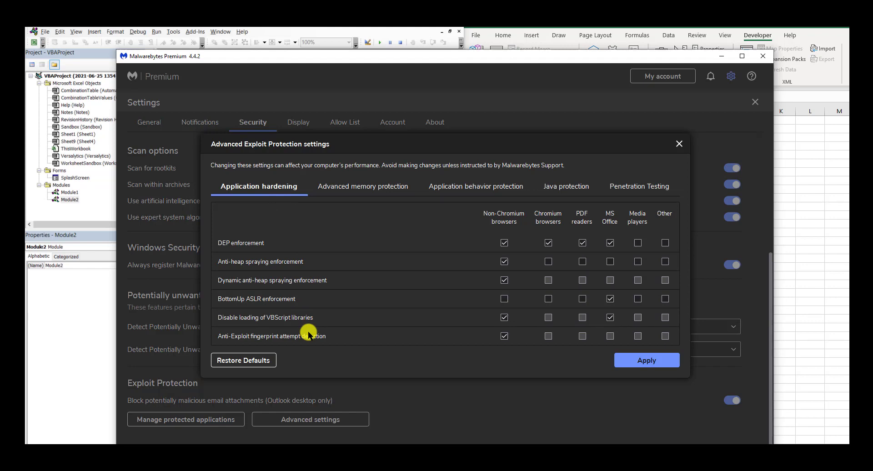
mouse_move(588, 337)
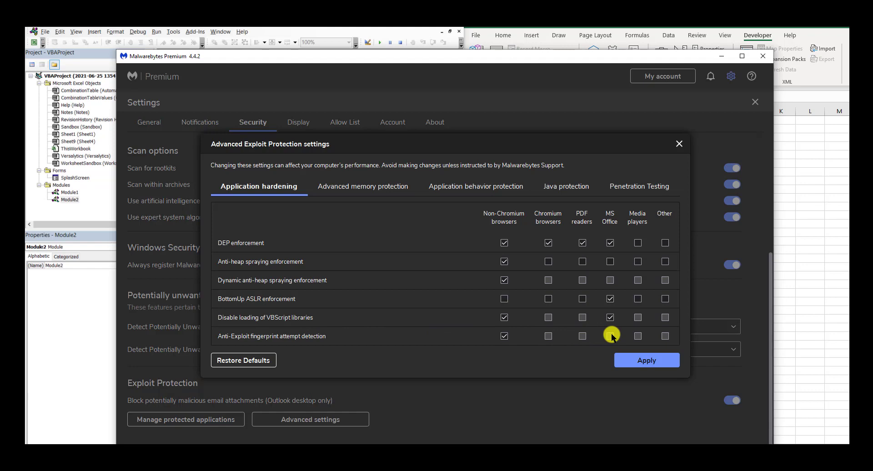
click(609, 317)
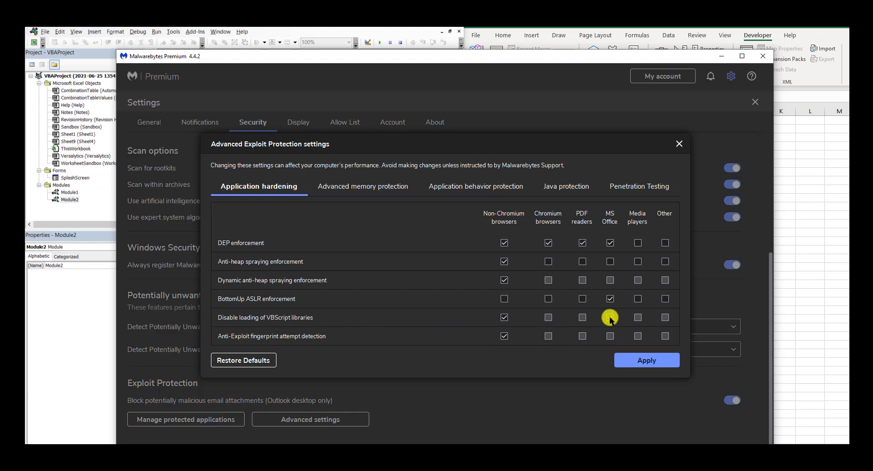
click(679, 144)
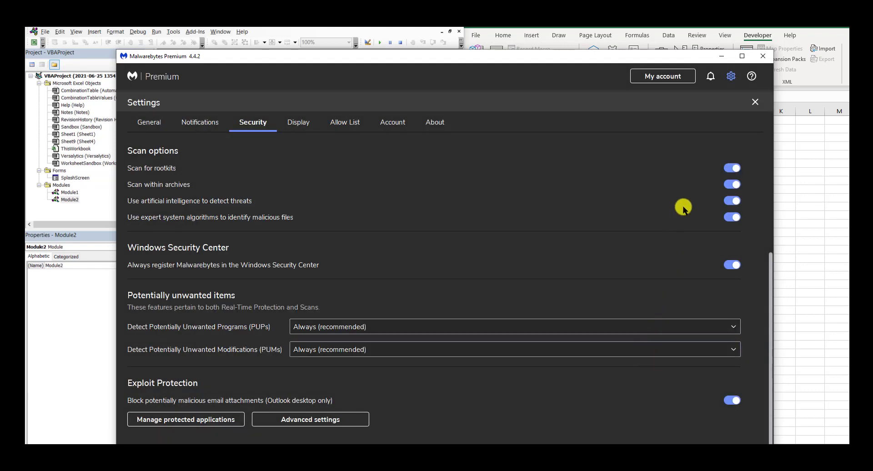
mouse_move(725, 57)
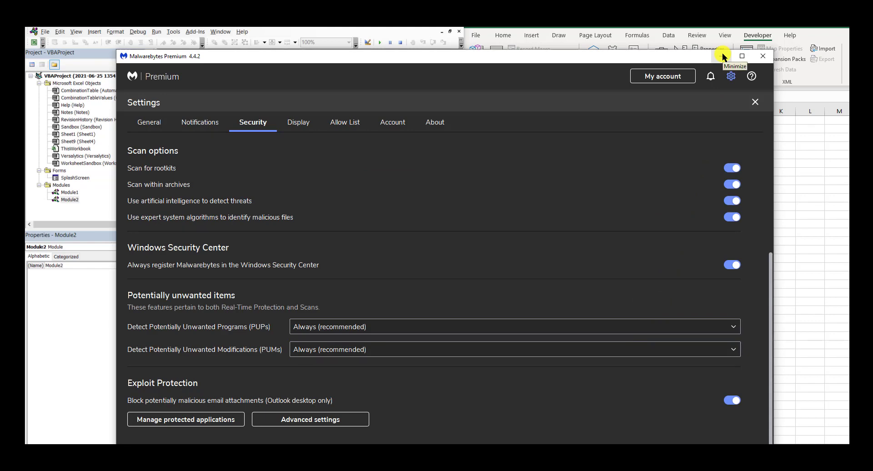